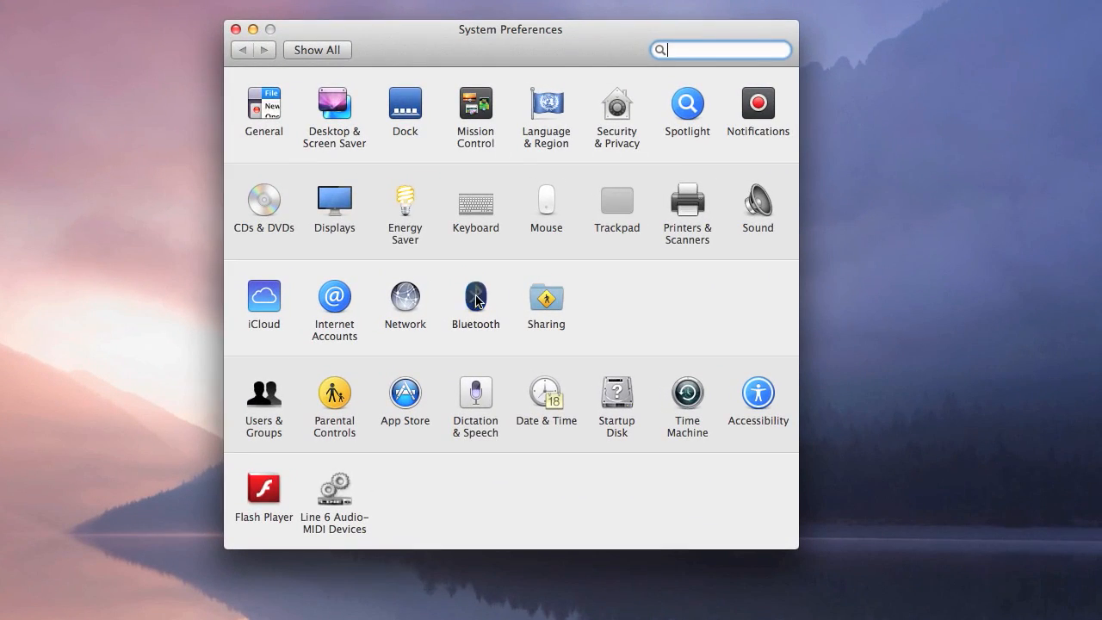
- Start pairing the Goldtouch Bluetooth Keyboard from the Bluetooth pane's Devices list
click(475, 302)
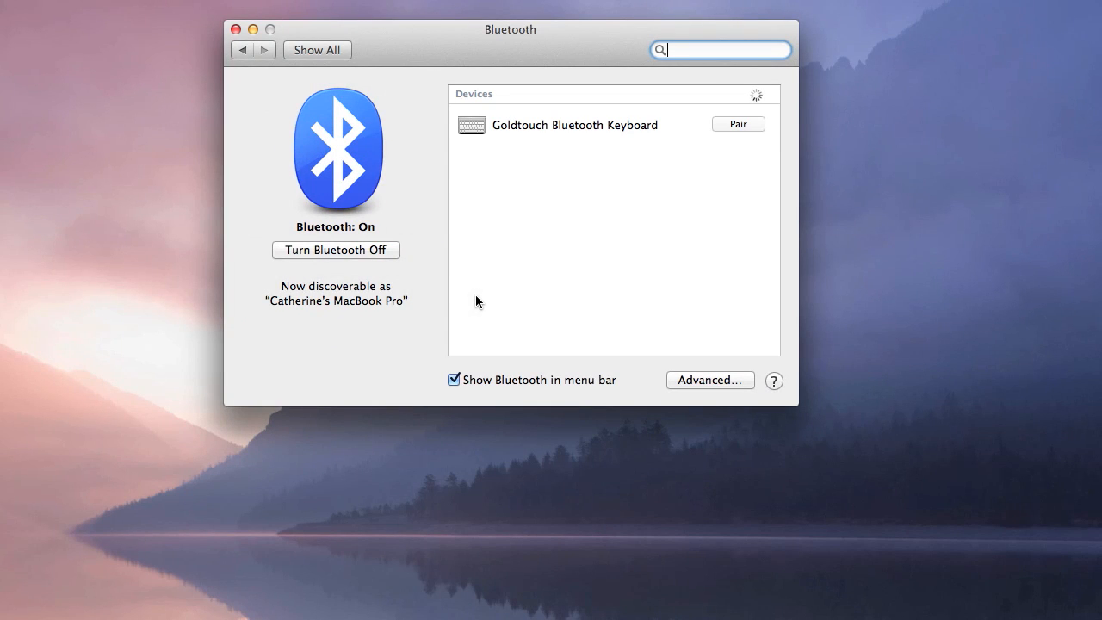
mouse_move(680, 255)
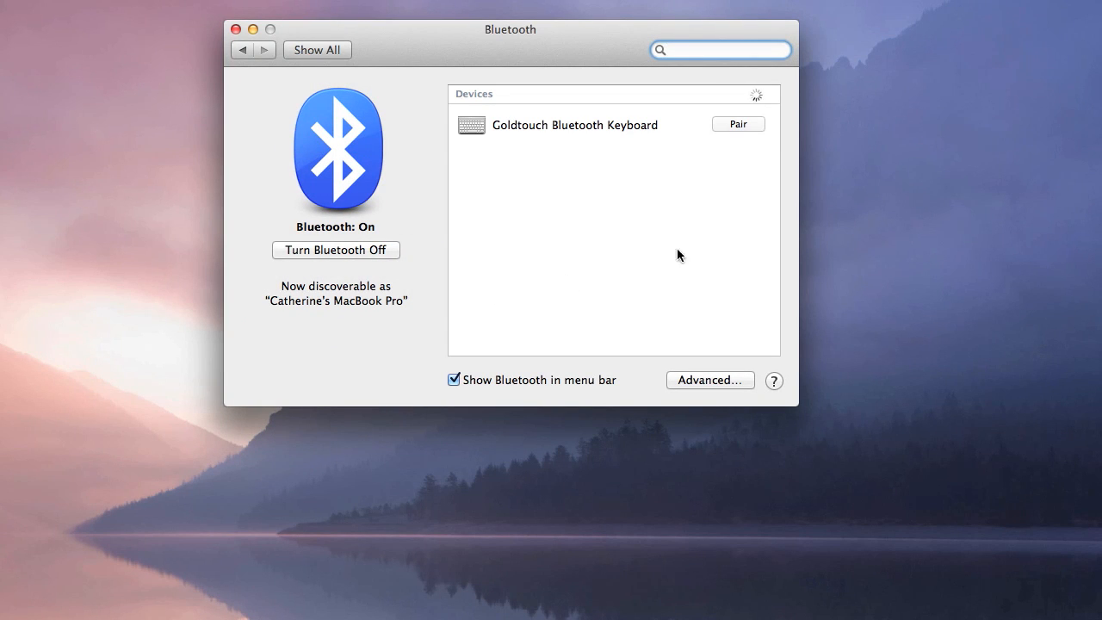
mouse_move(749, 131)
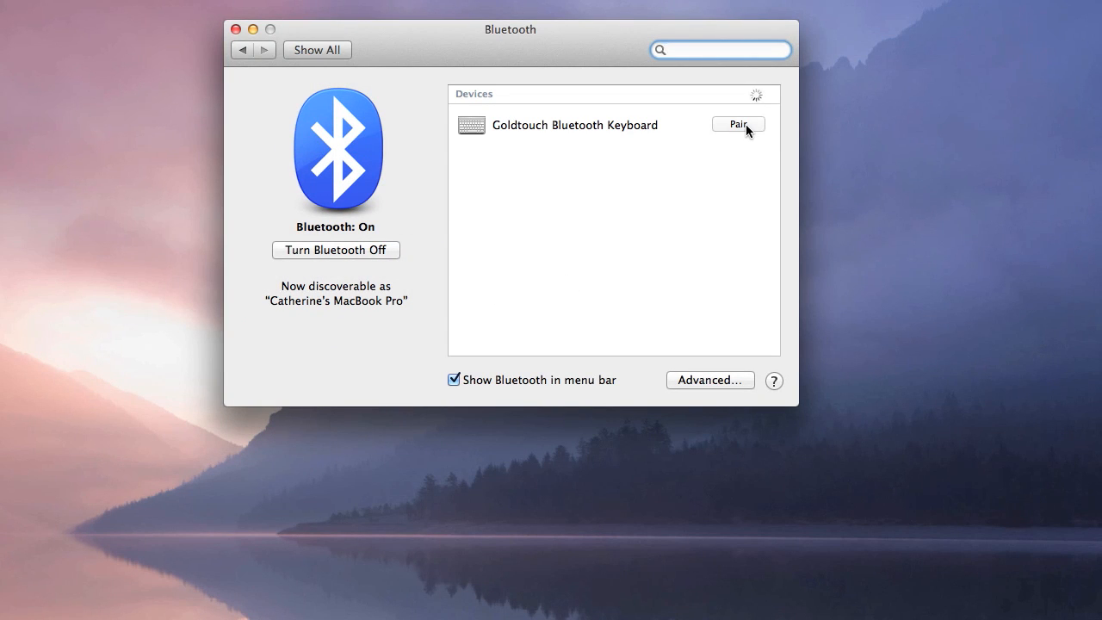
click(738, 124)
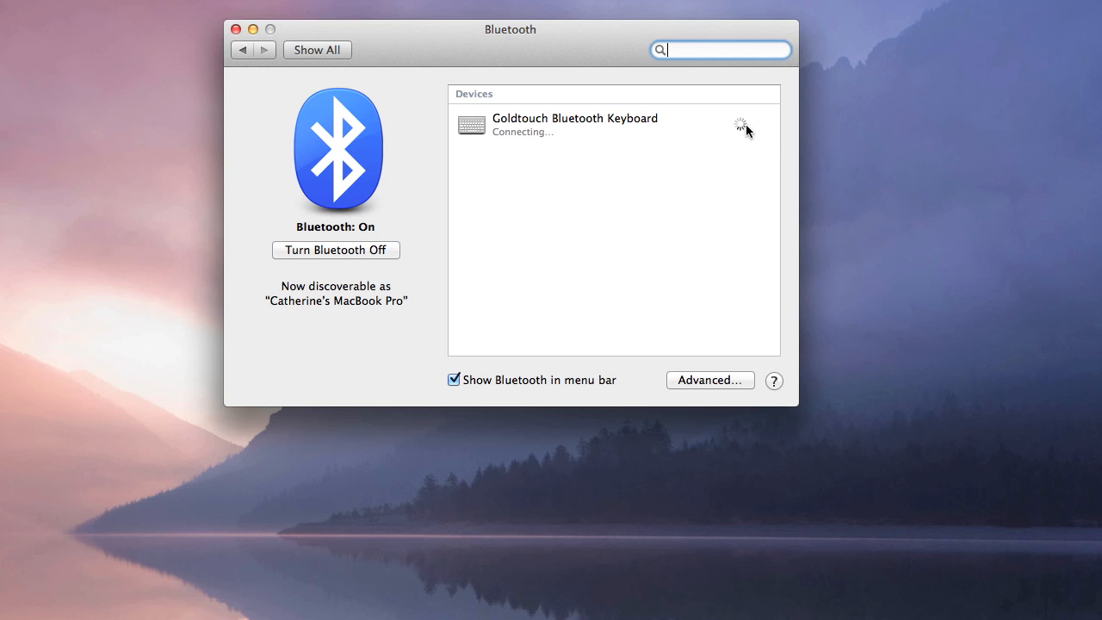